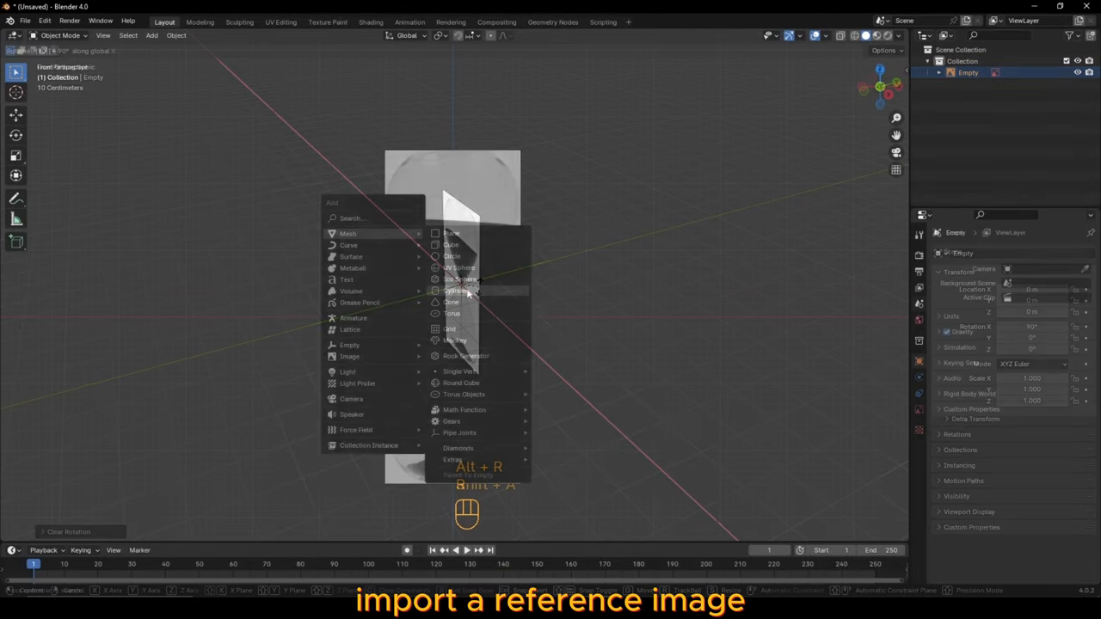
- Add a cylinder and start adding loop cuts to shape the upper glass bulb
{"action": "left_click", "coordinate": [454, 290]}
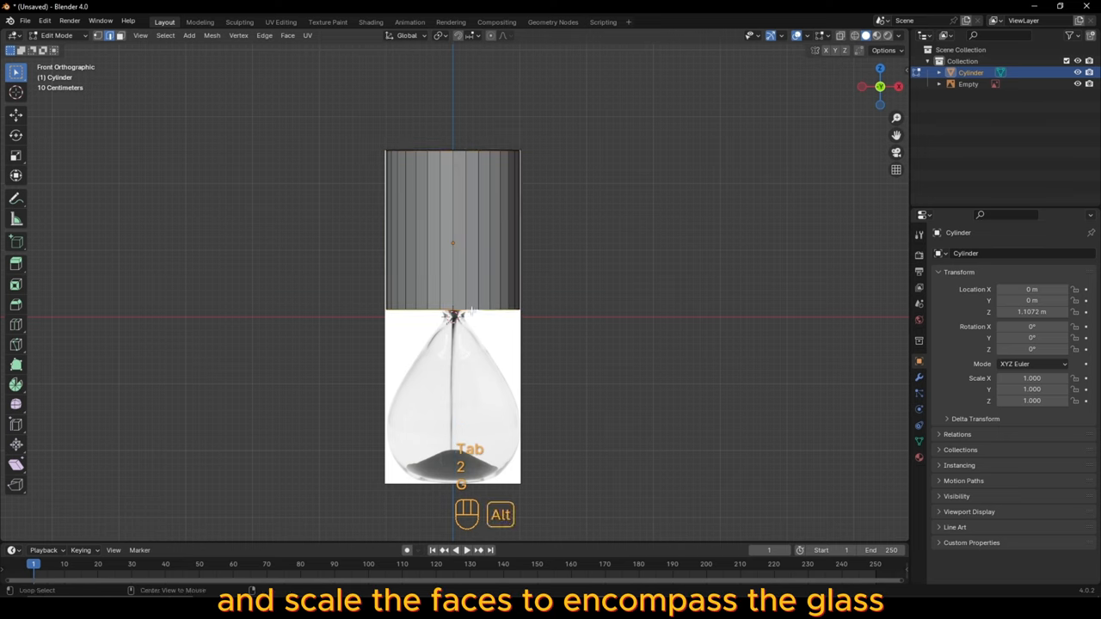
{"action": "key", "text": "ctrl+r"}
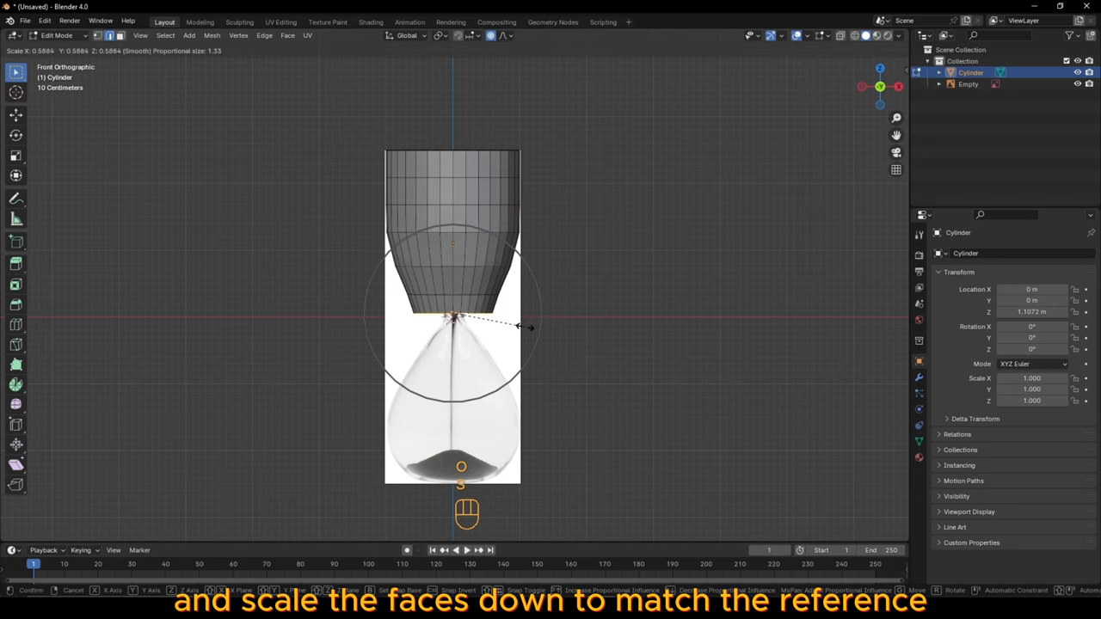
{"action": "mouse_move", "coordinate": [531, 183]}
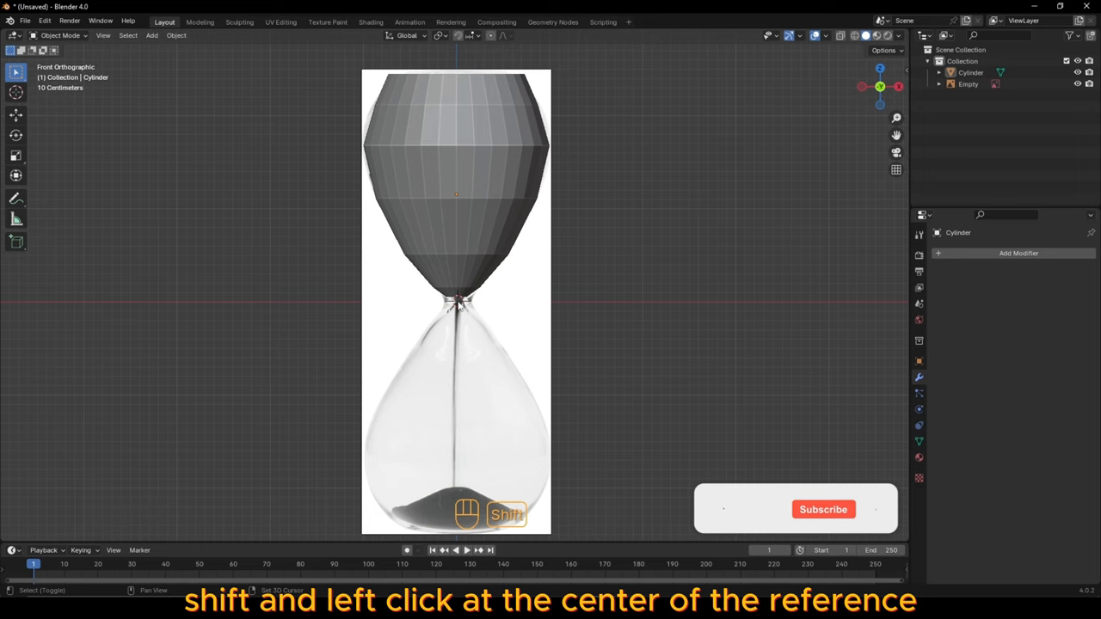
- Set the bulb's origin to the 3D cursor at the glass's center
{"action": "right_click", "coordinate": [457, 299]}
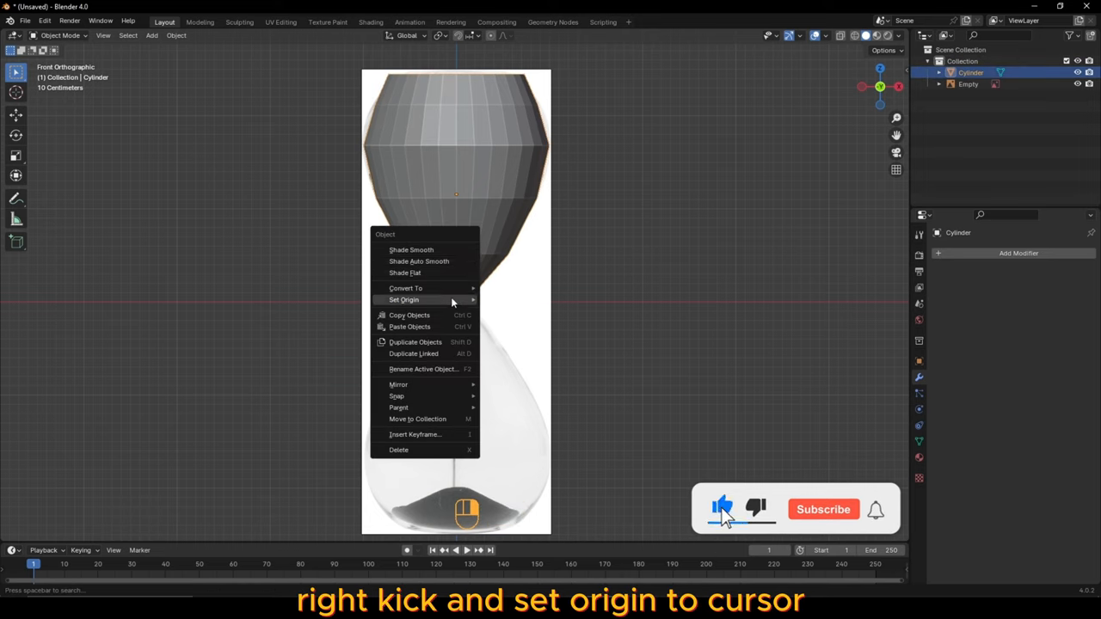
{"action": "left_click", "coordinate": [403, 299]}
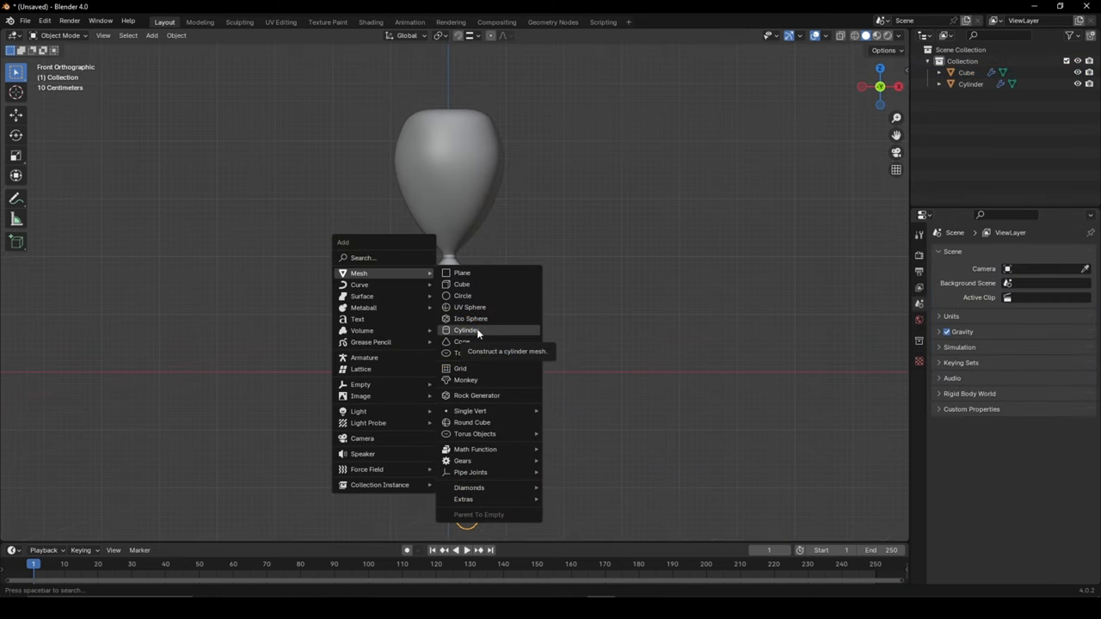
- Add and duplicate a corner pillar cylinder, then duplicate the base slab for the top
{"action": "left_click", "coordinate": [466, 330]}
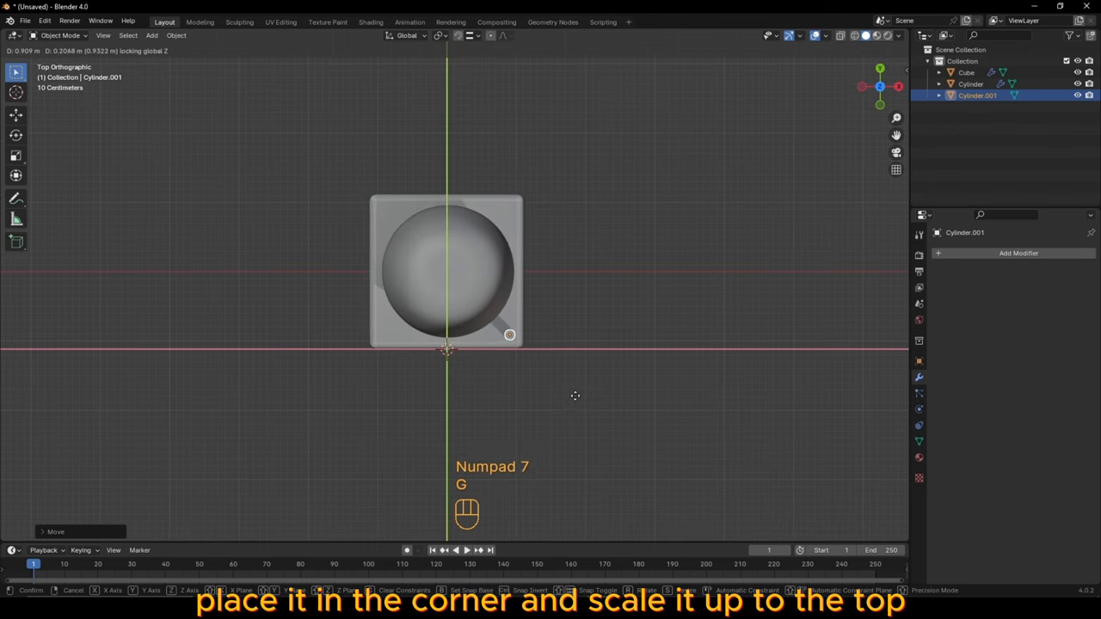
{"action": "key", "text": "shift+d"}
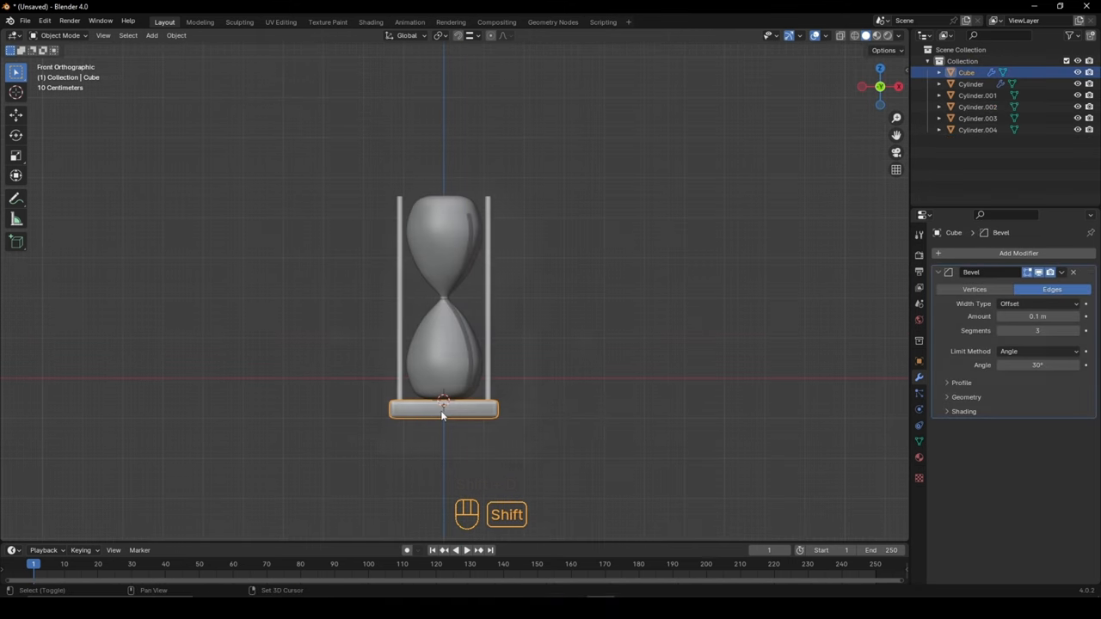
{"action": "key", "text": "shift+d"}
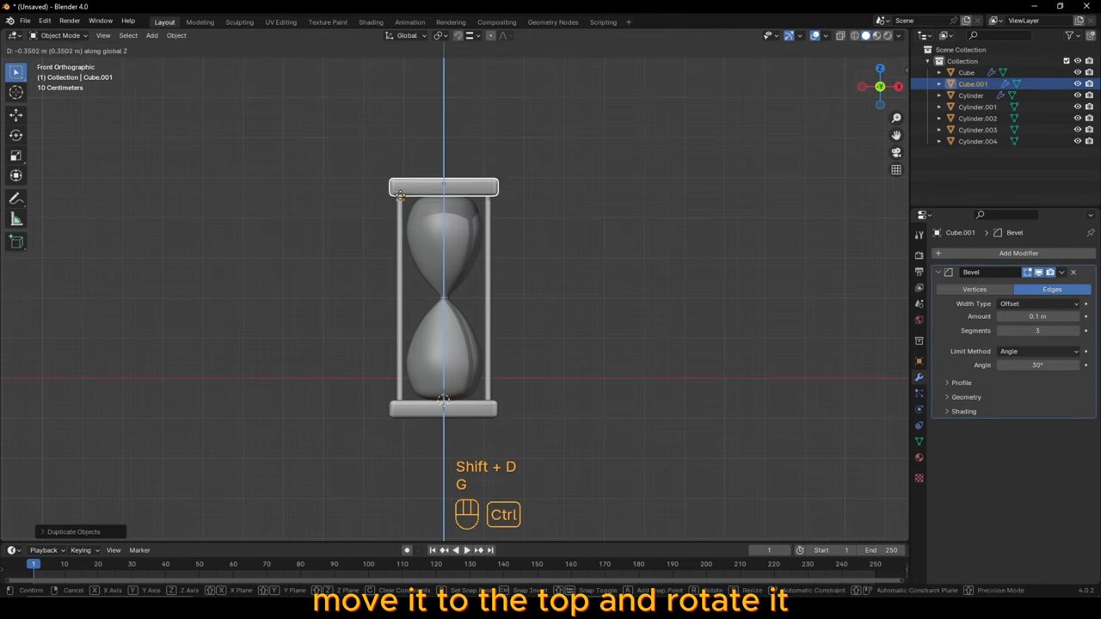